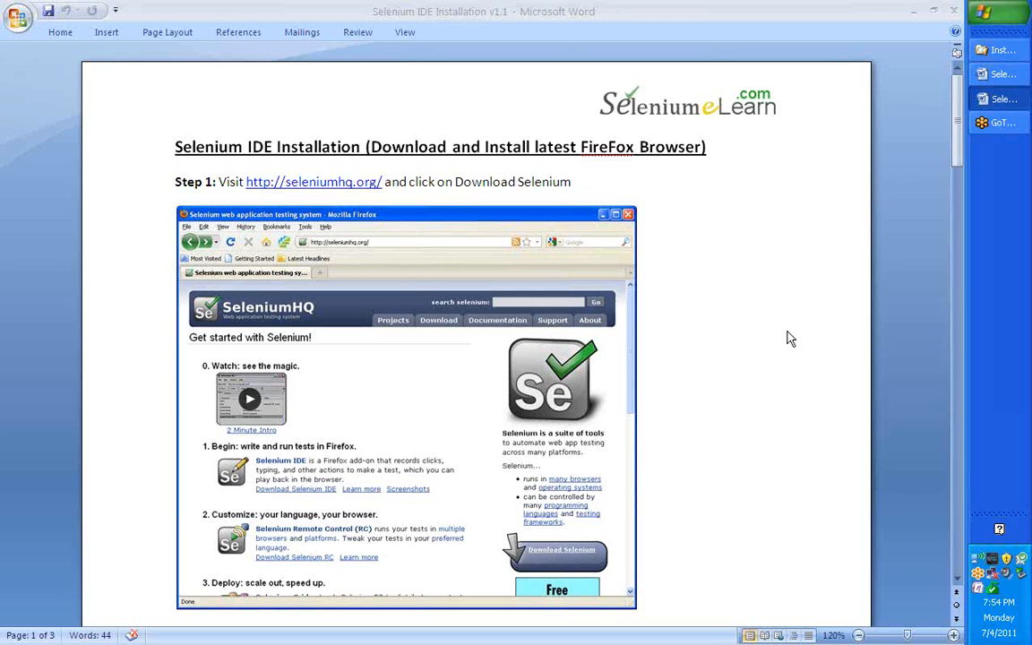
pyautogui.moveTo(784, 340)
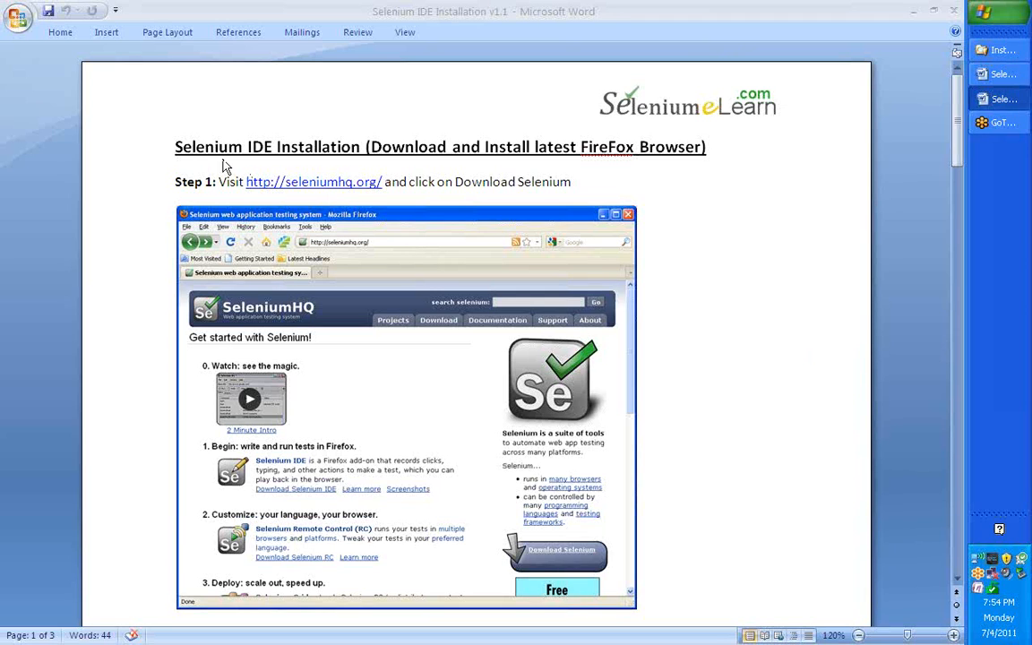
pyautogui.moveTo(606, 165)
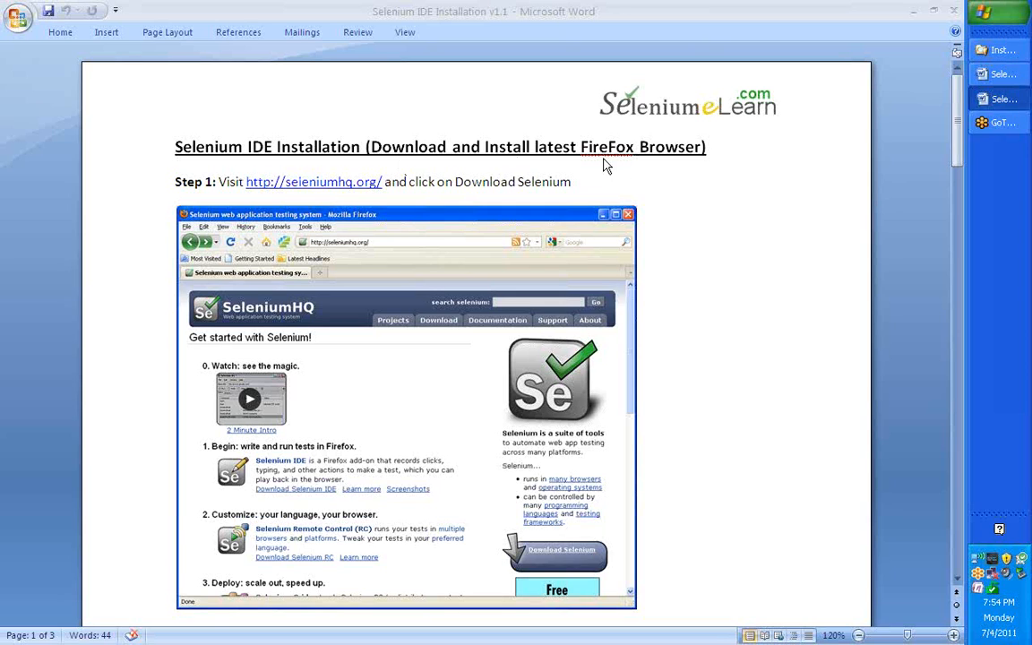
pyautogui.moveTo(698, 198)
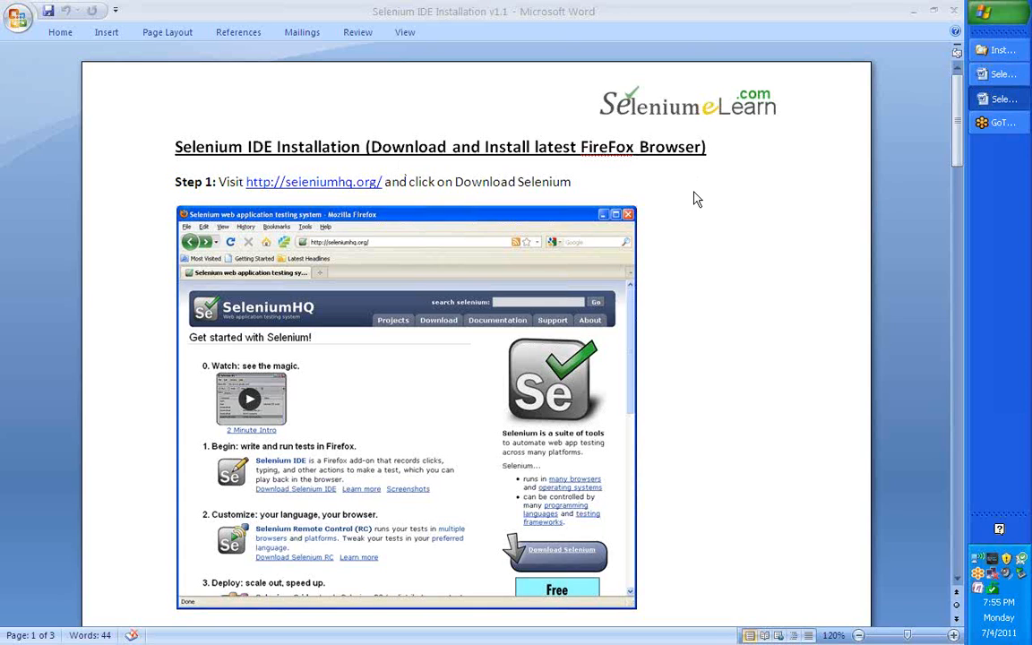
pyautogui.moveTo(648, 158)
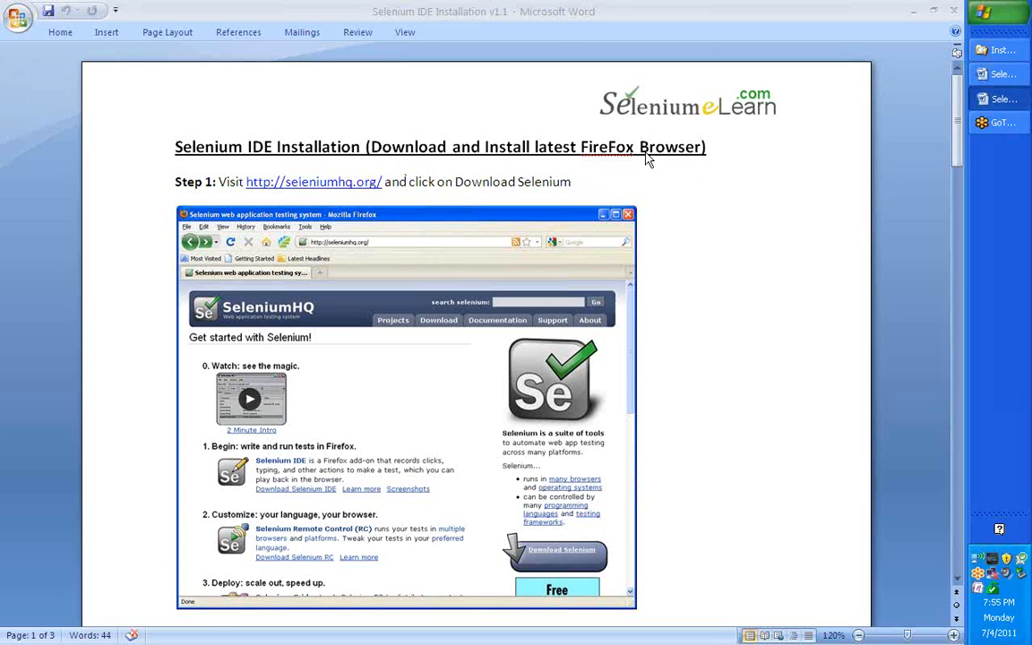
pyautogui.moveTo(706, 162)
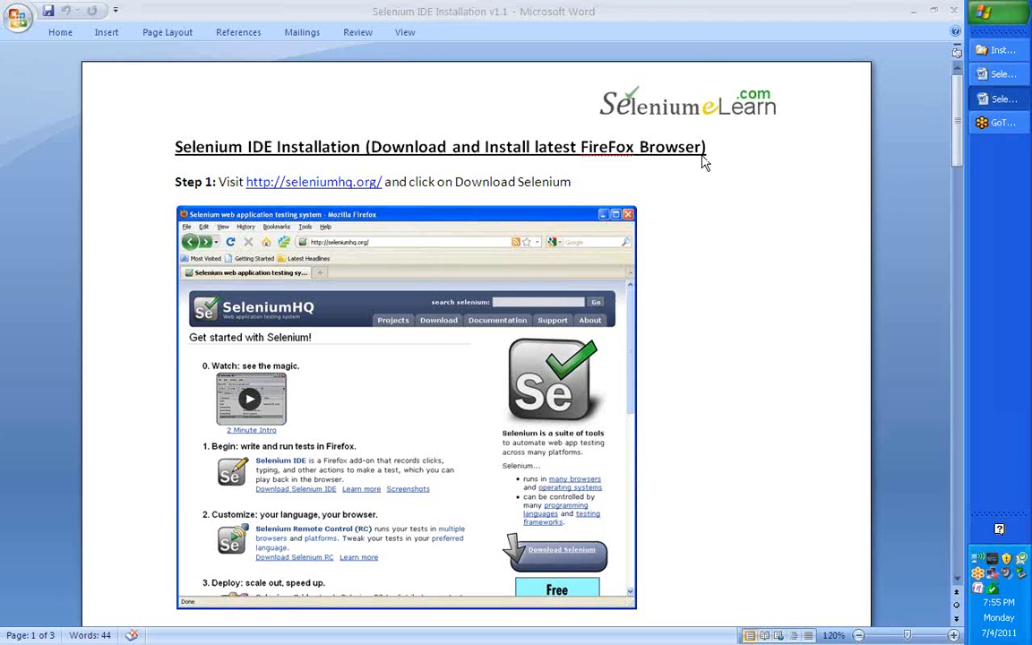
pyautogui.moveTo(695, 170)
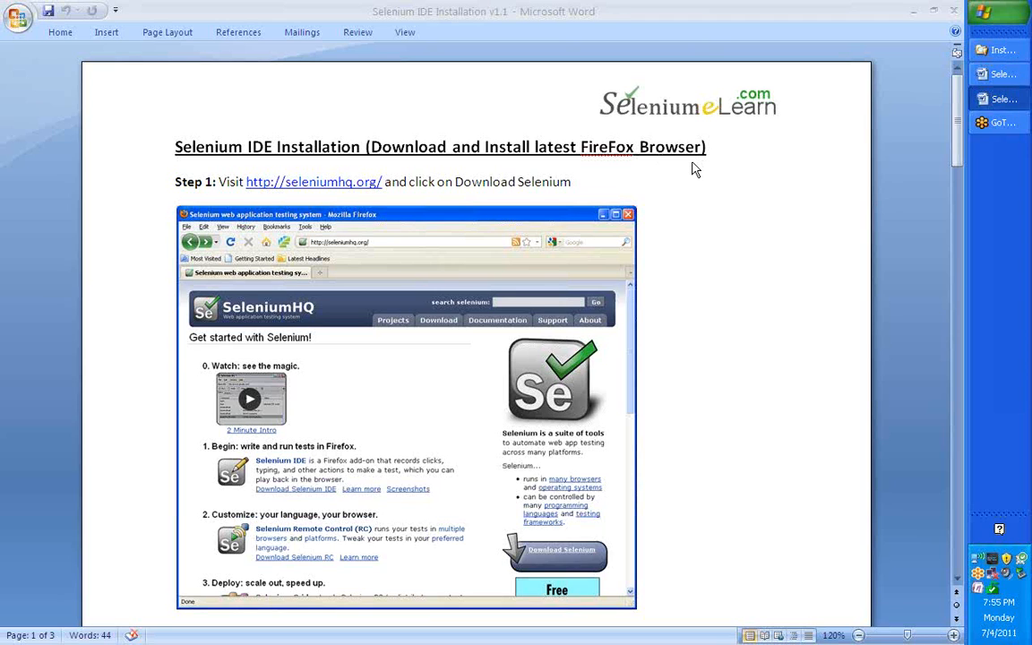
pyautogui.moveTo(684, 190)
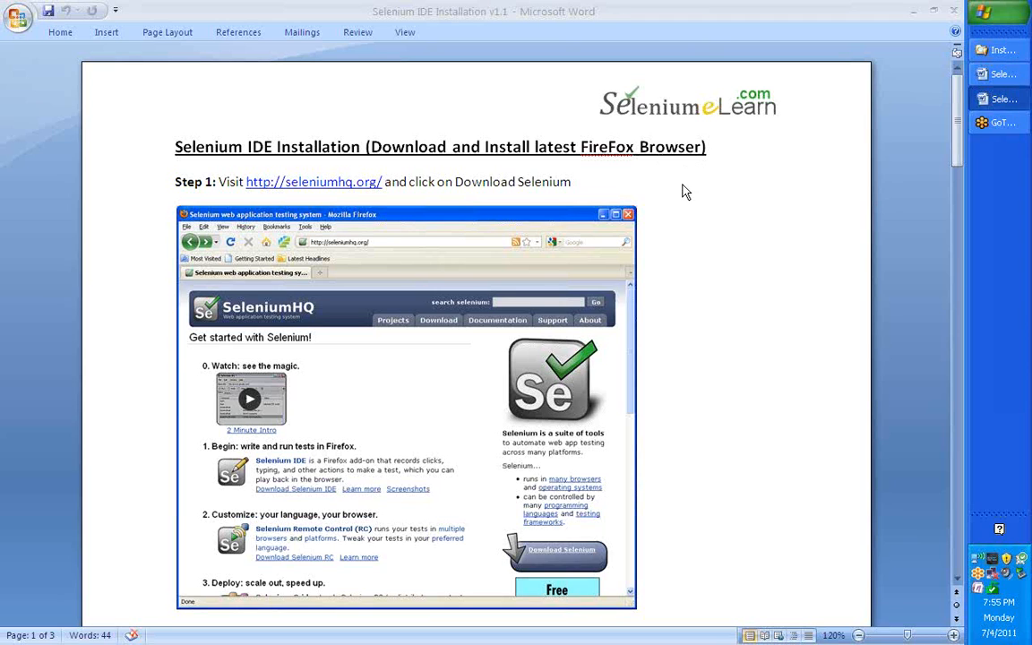
pyautogui.moveTo(581, 285)
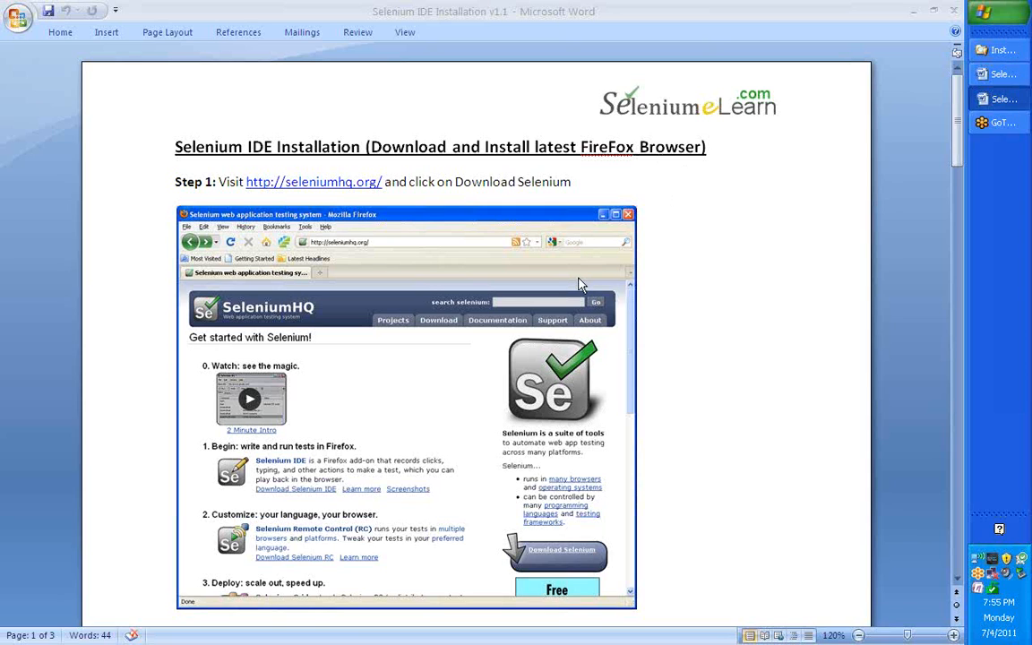
pyautogui.moveTo(287, 194)
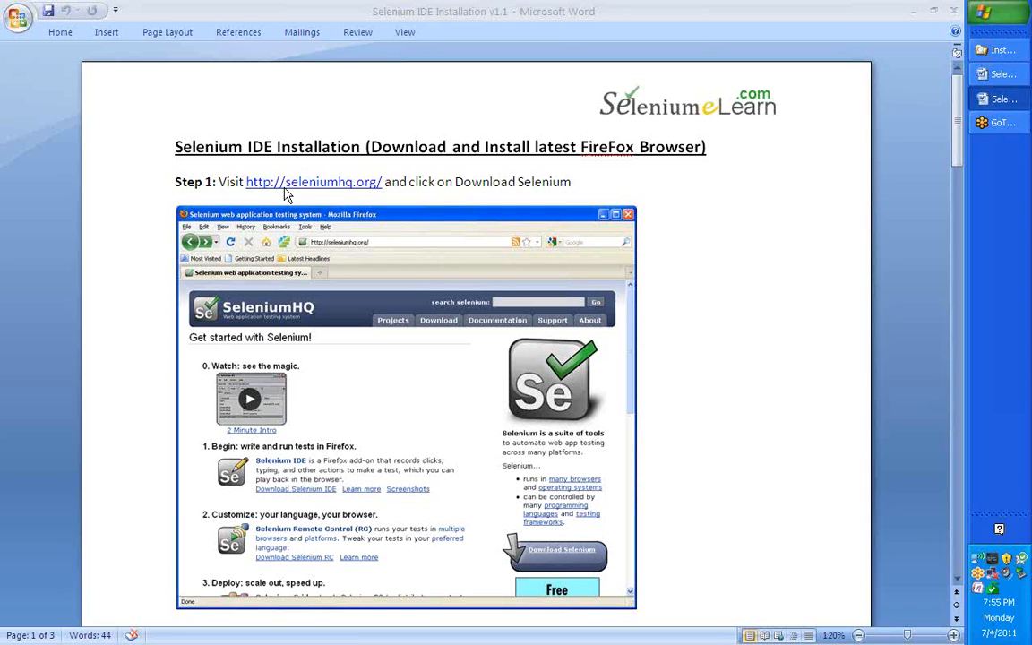
pyautogui.moveTo(372, 200)
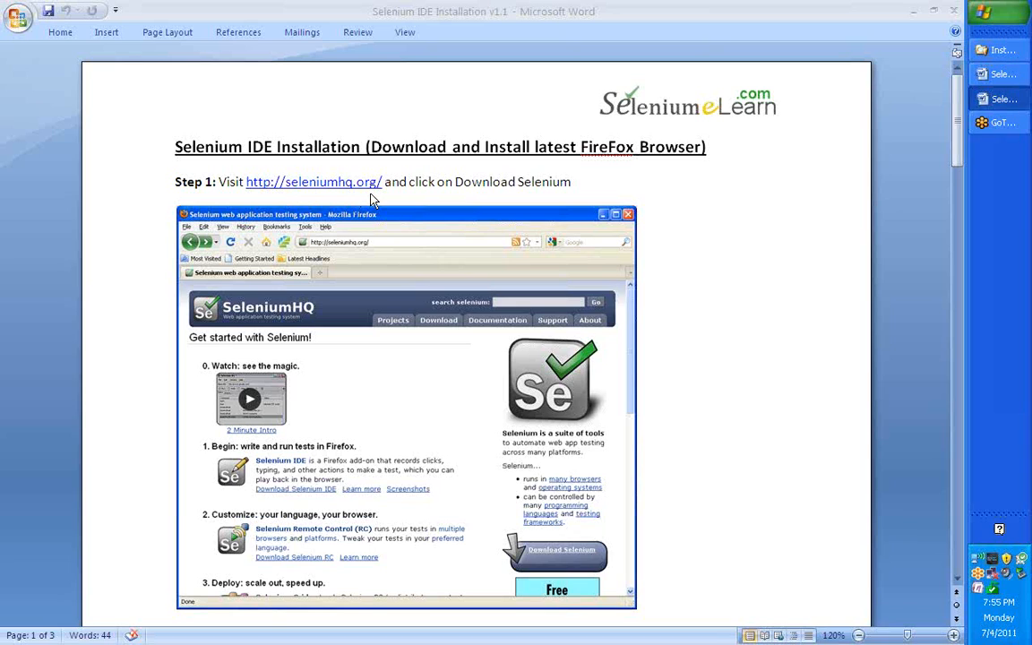
pyautogui.moveTo(477, 427)
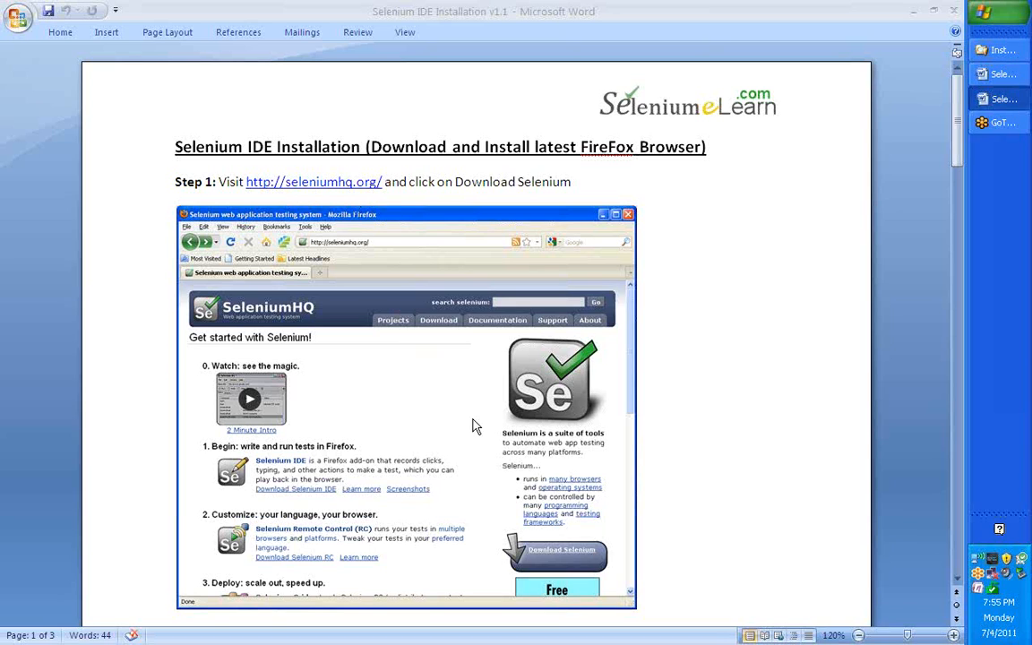
pyautogui.moveTo(511, 559)
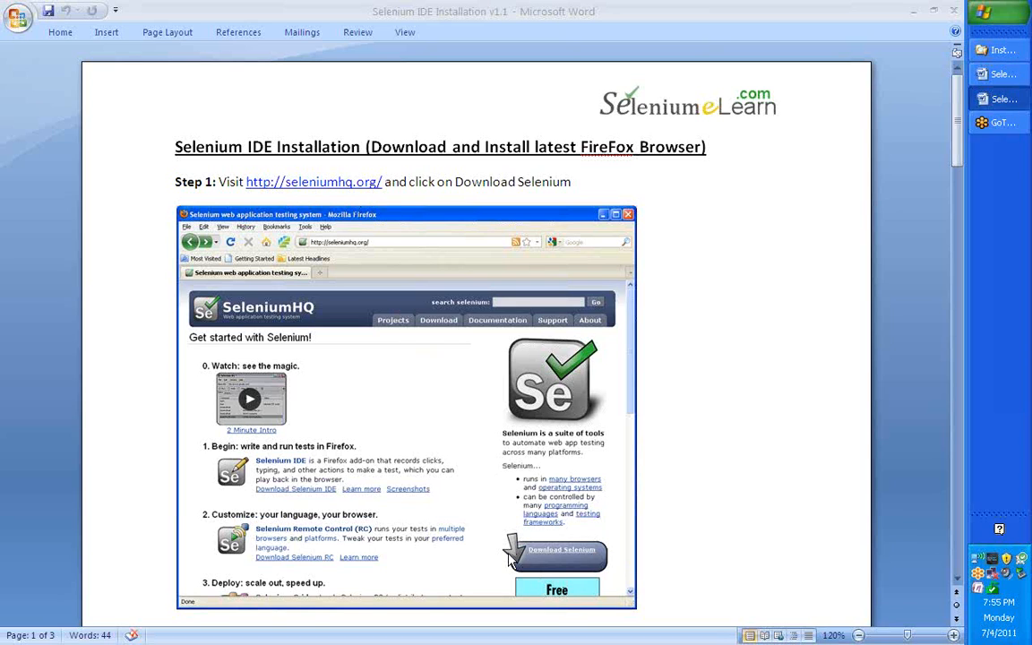
pyautogui.moveTo(666, 531)
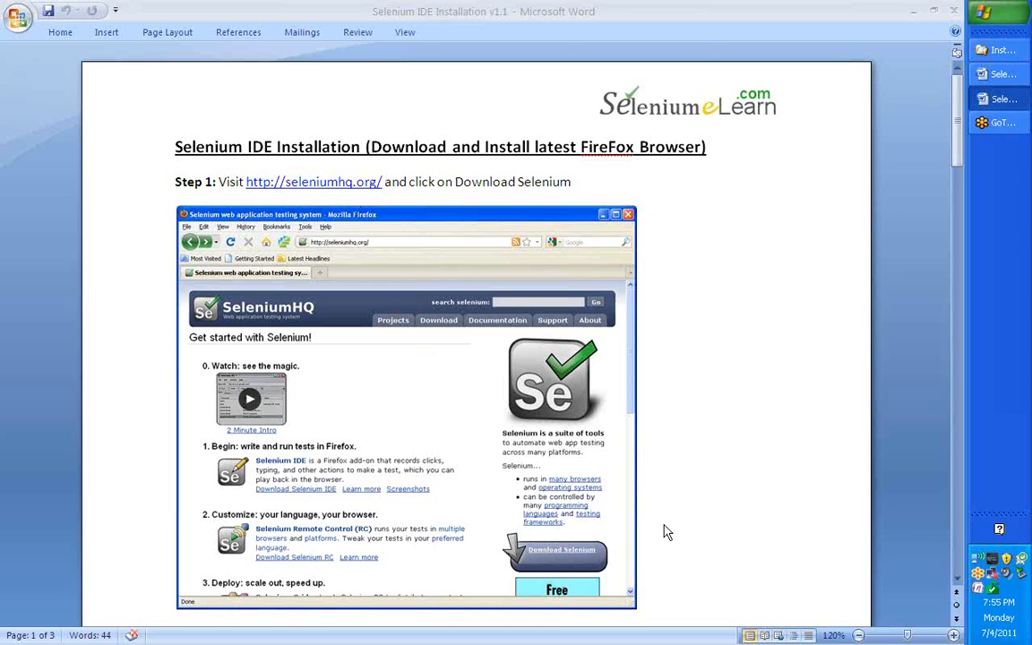
# Step: Scroll down to Step 2's Selenium downloads page screenshot and the Step 3 heading
pyautogui.scroll(-3)
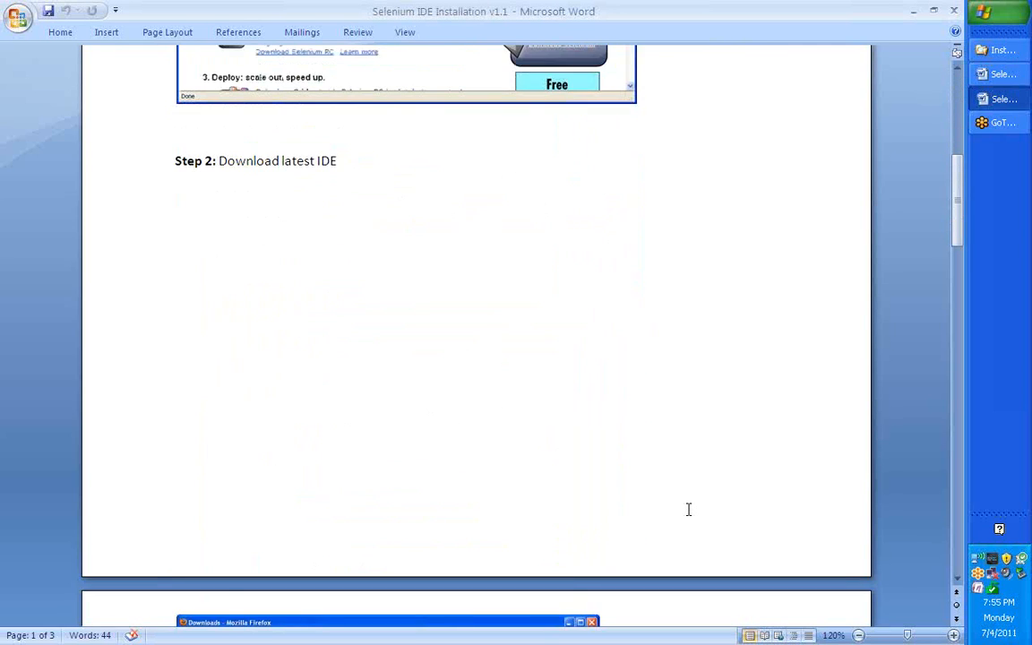
pyautogui.scroll(-3)
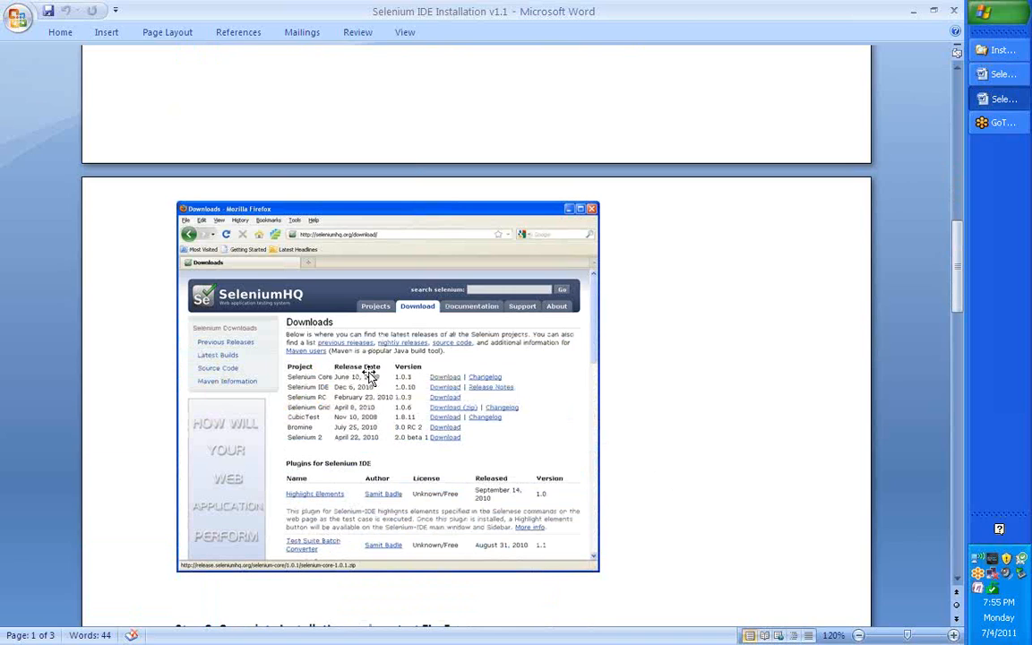
pyautogui.moveTo(326, 437)
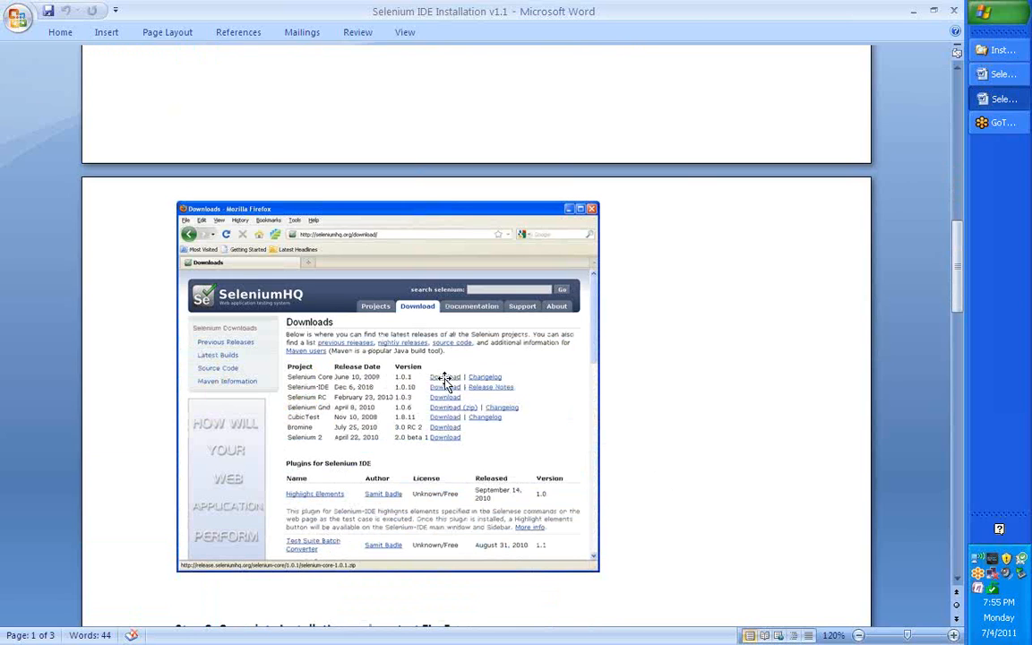
pyautogui.moveTo(416, 398)
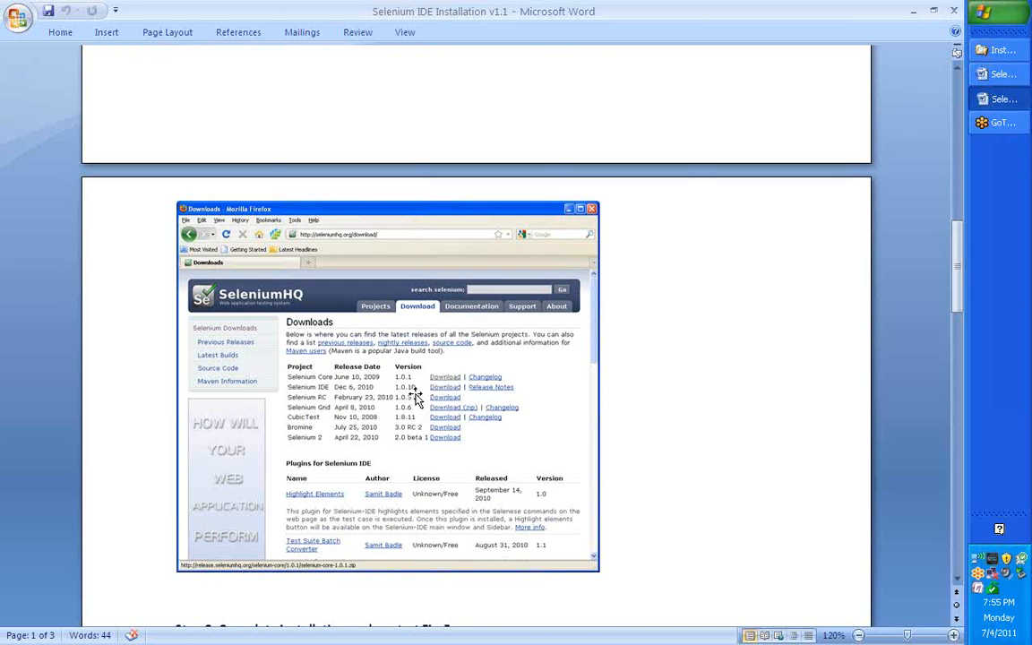
pyautogui.scroll(-3)
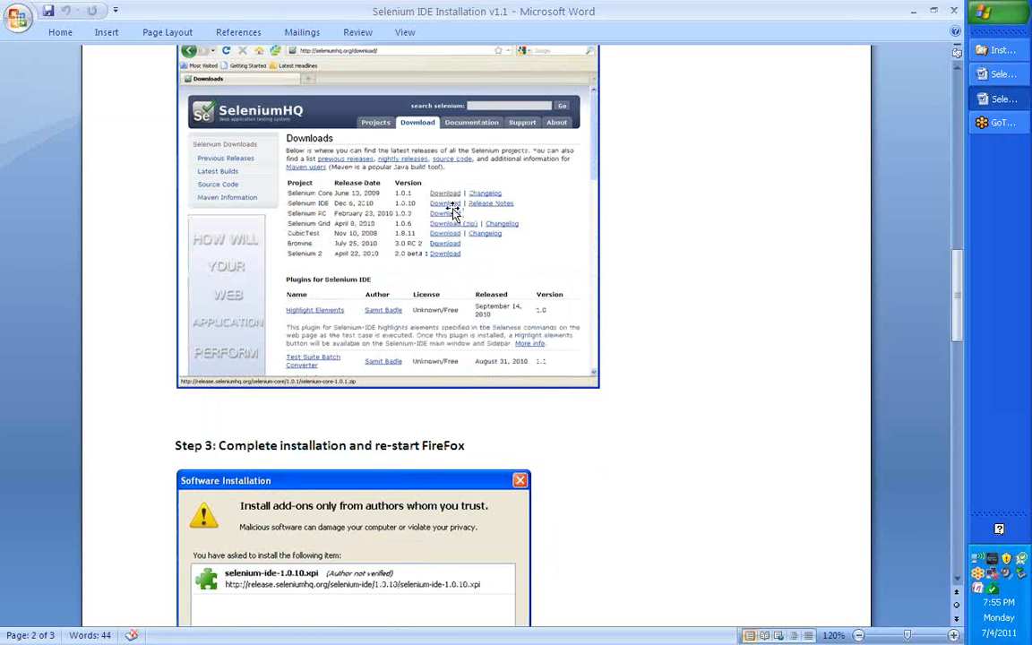
# Step: Scroll to Step 3's Software Installation screenshot and highlight 'Selenium IDE' in Step 4's Tools menu line
pyautogui.scroll(-3)
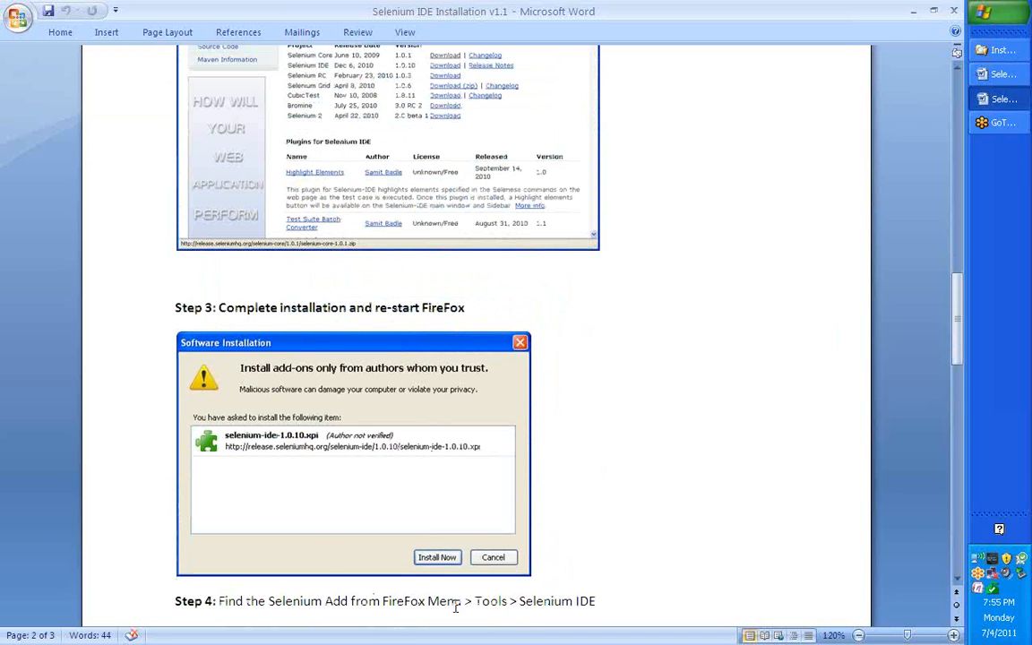
pyautogui.scroll(-3)
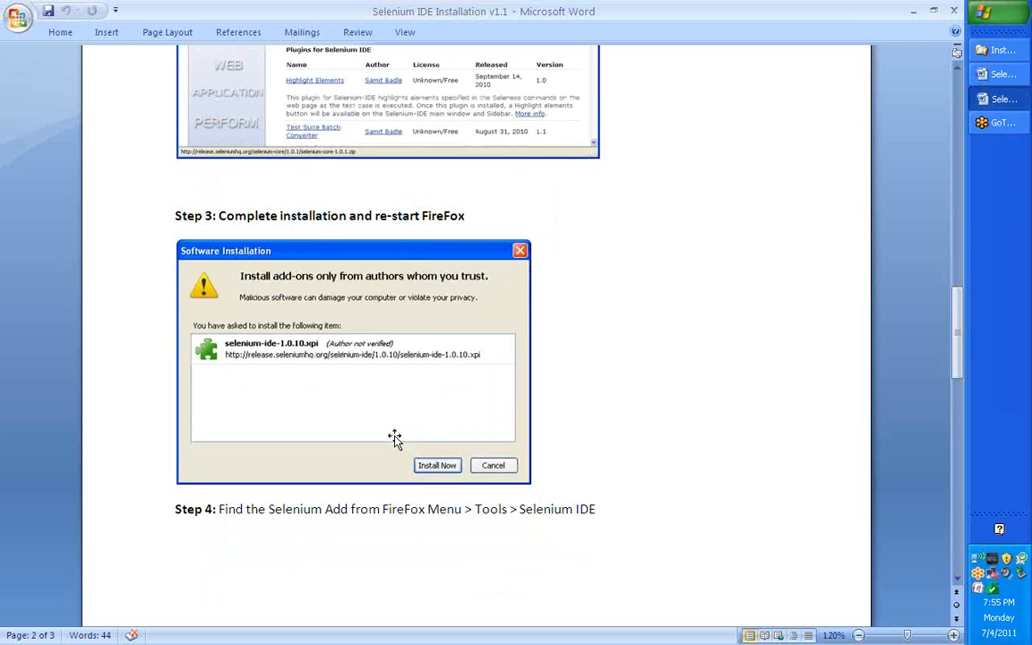
pyautogui.scroll(3)
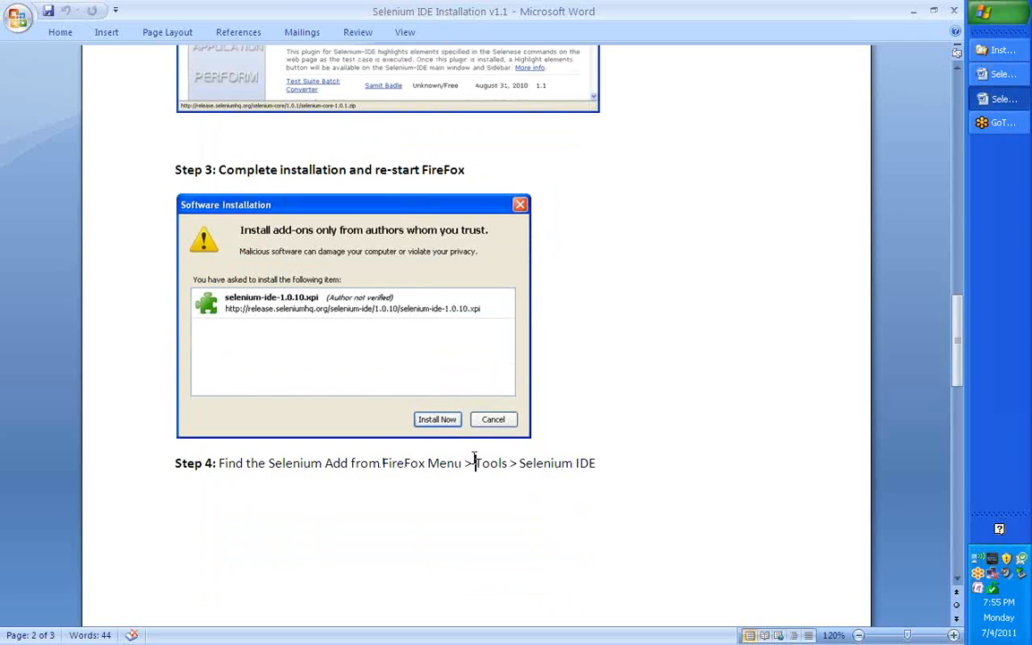
pyautogui.doubleClick(556, 462)
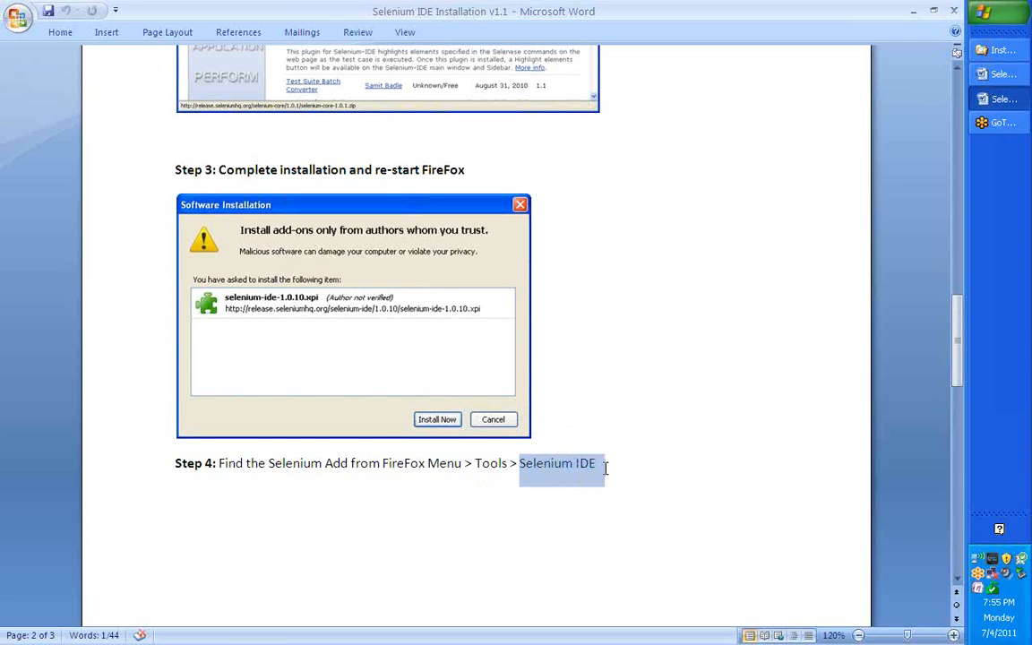
# Step: Scroll down to the Selenium IDE 1.0.10 window screenshot, then back up to the title and Step 1
pyautogui.scroll(-3)
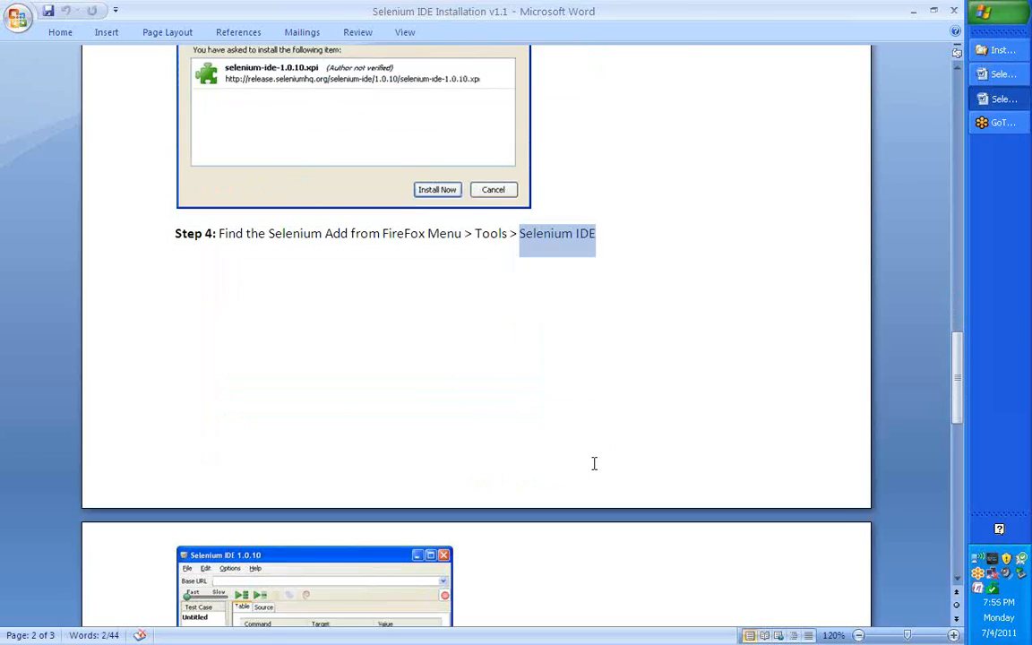
pyautogui.scroll(-3)
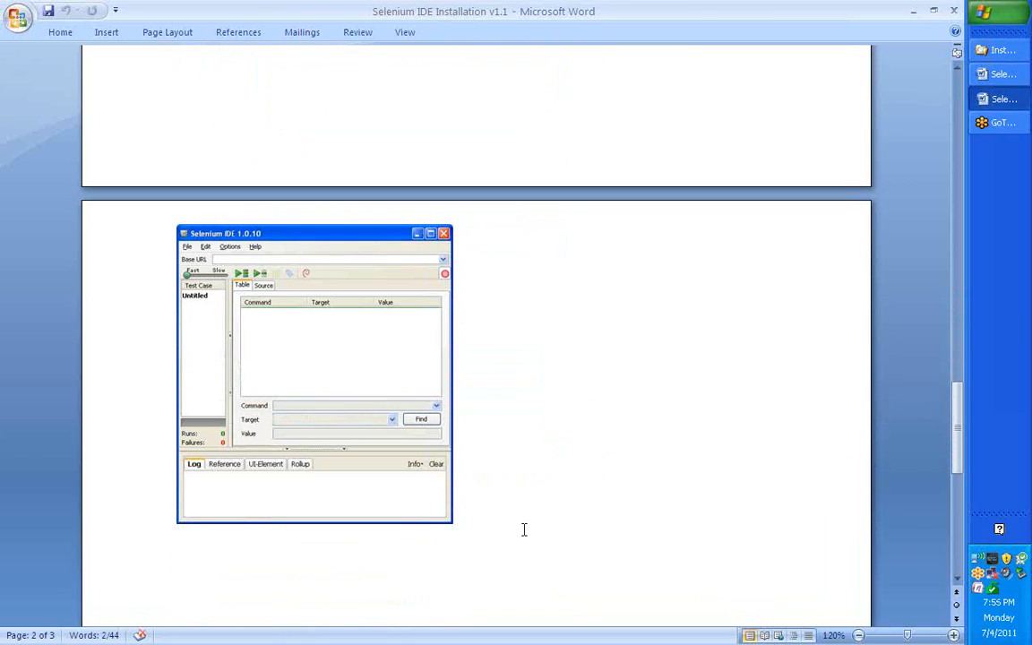
pyautogui.moveTo(512, 526)
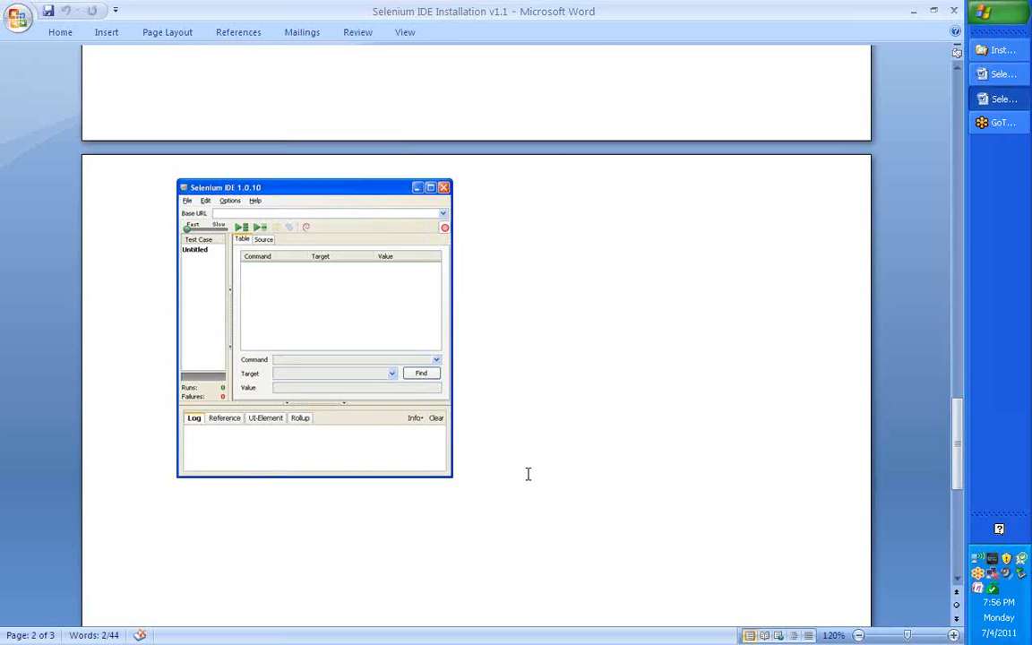
pyautogui.scroll(3)
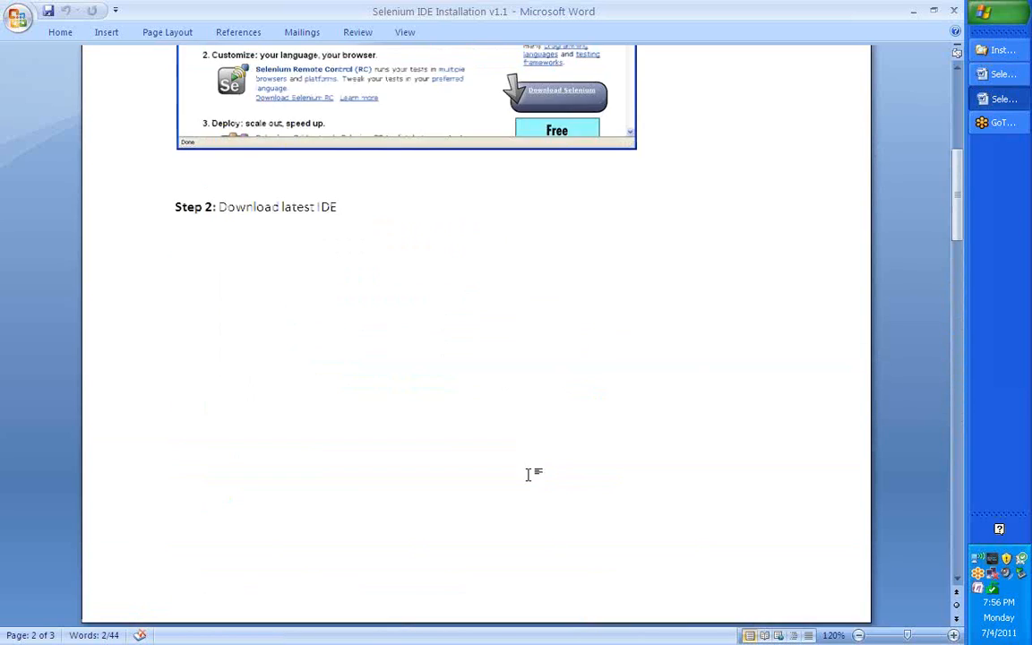
pyautogui.scroll(3)
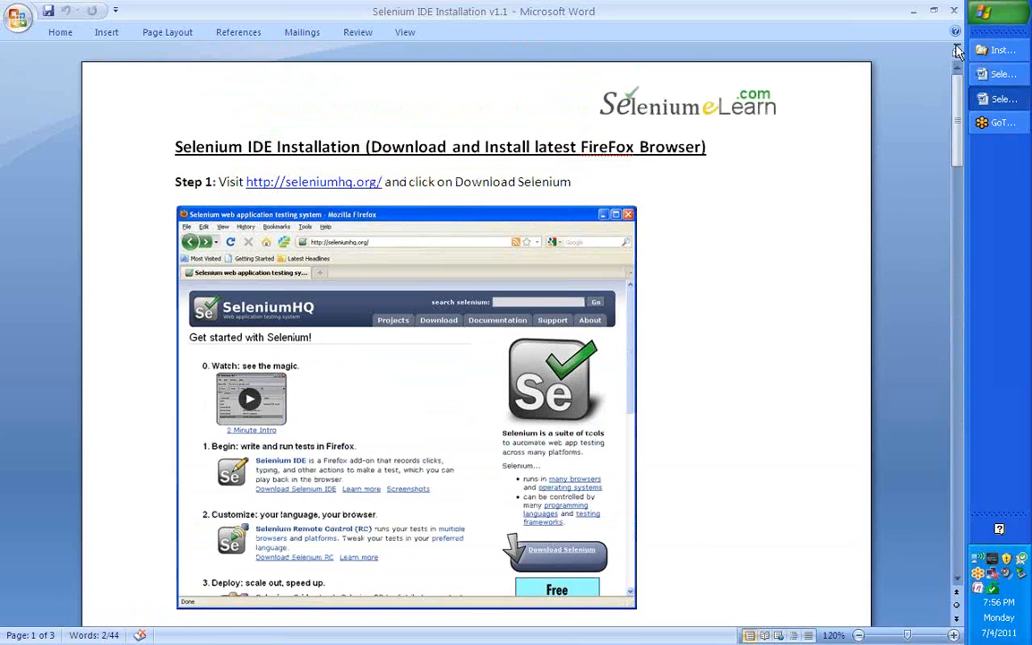